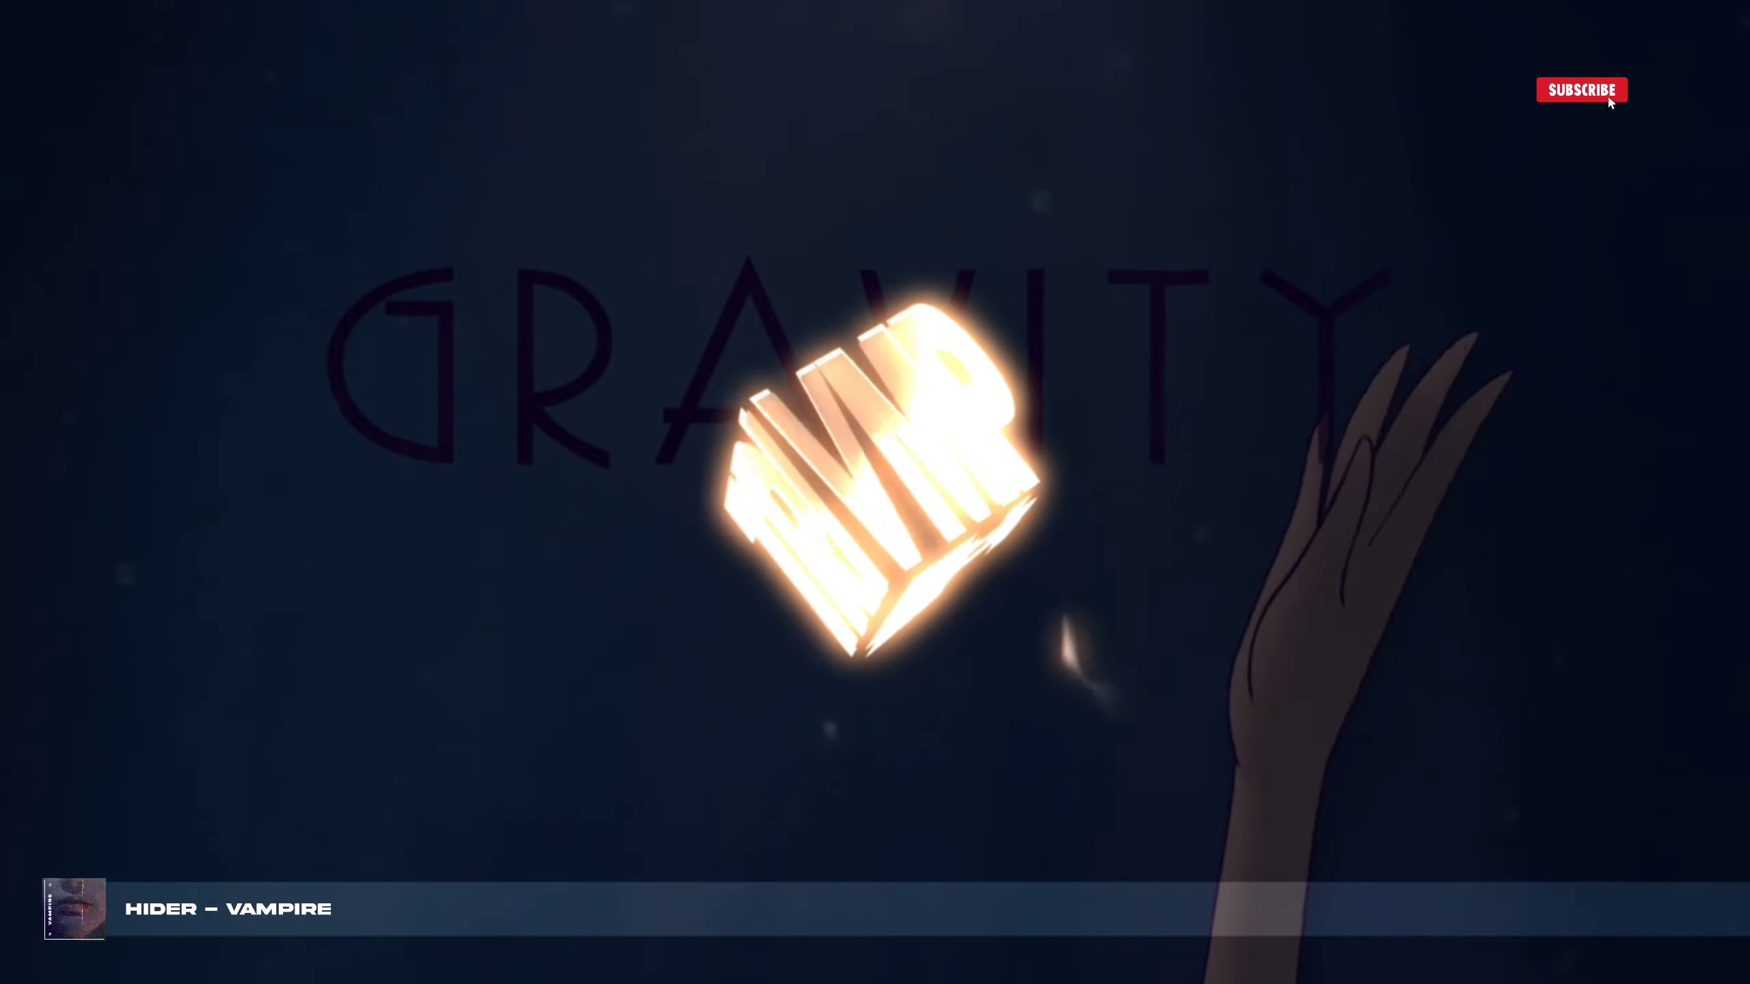
click(1581, 89)
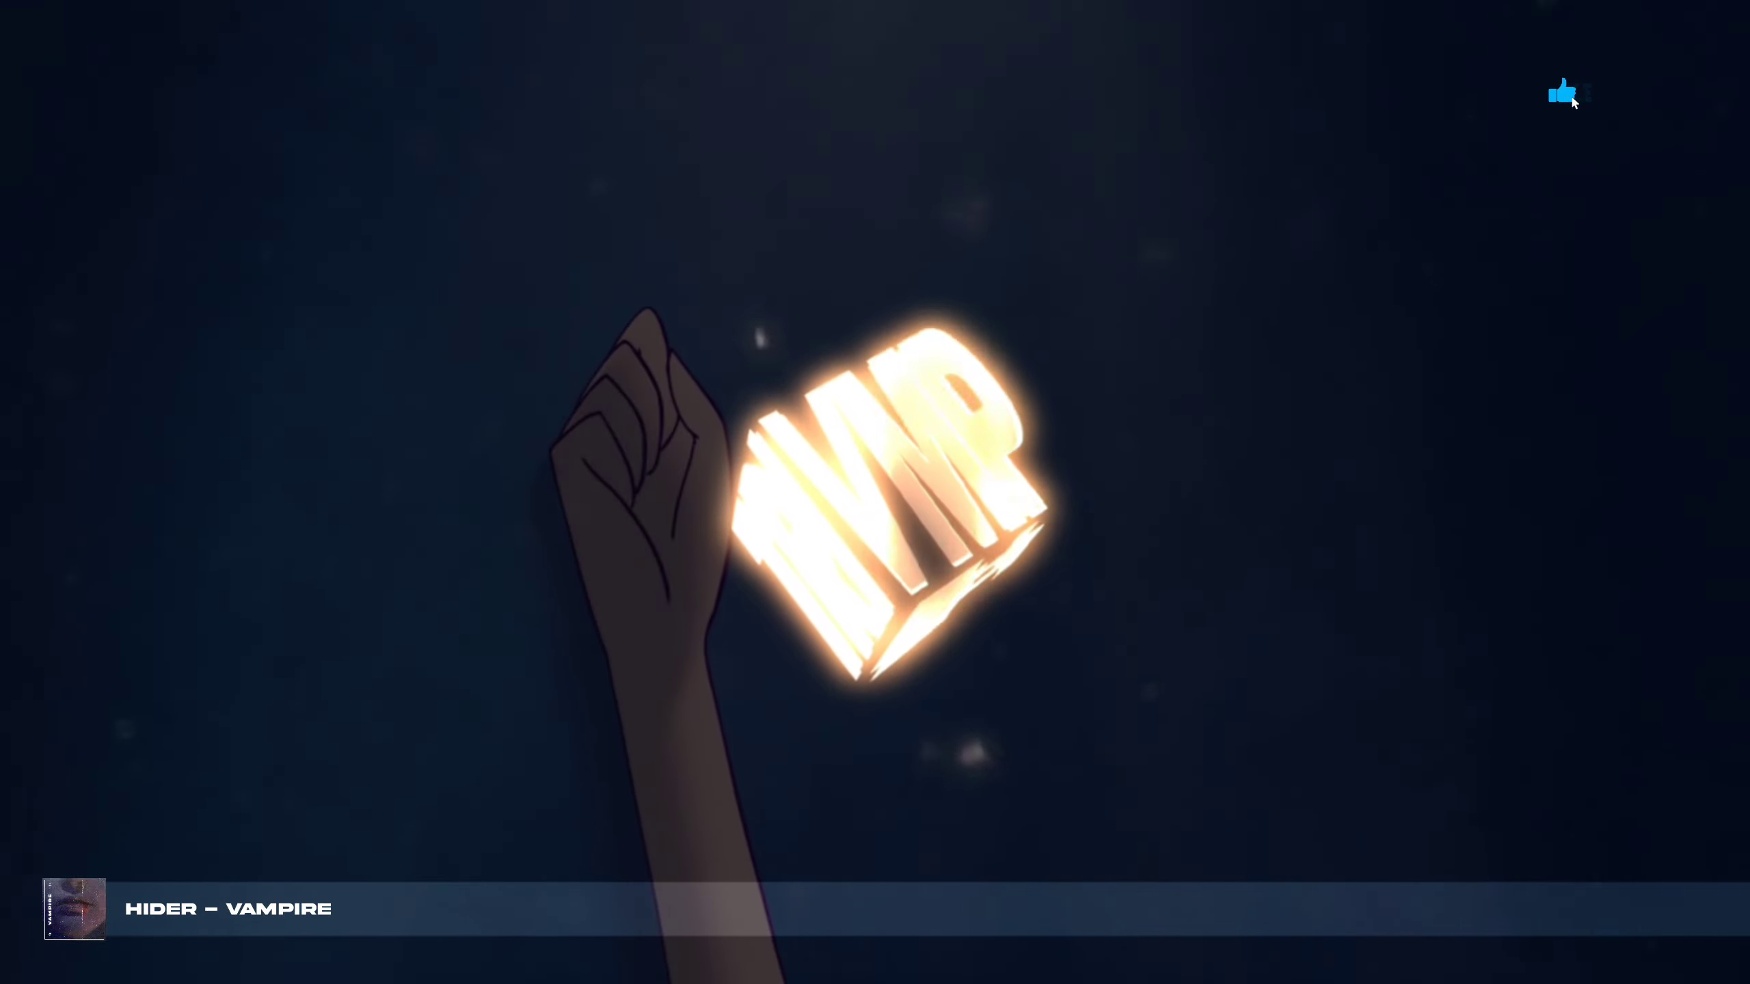